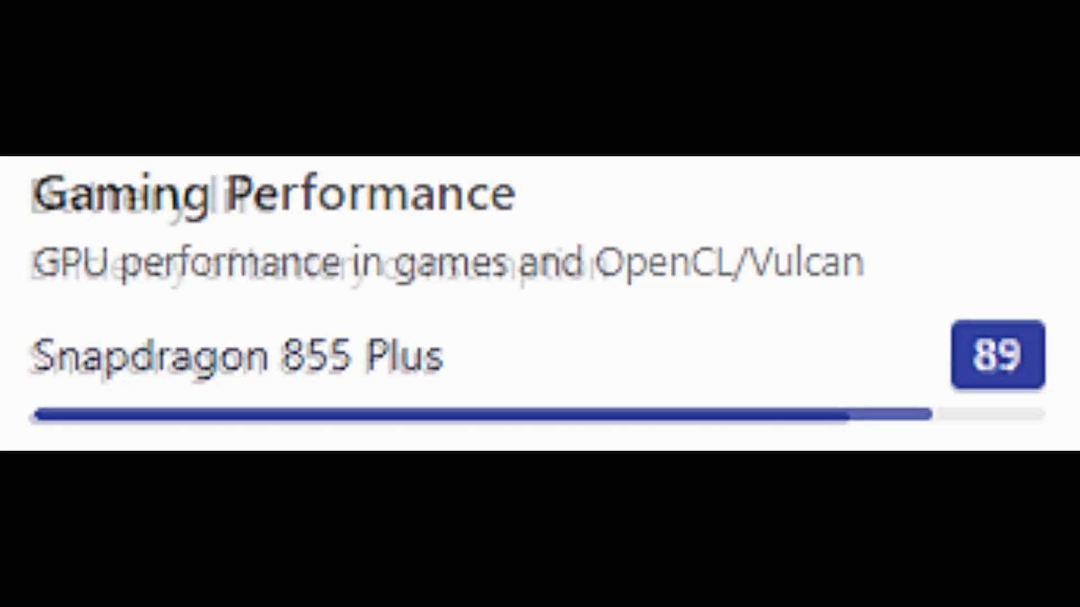
scroll(down, 3)
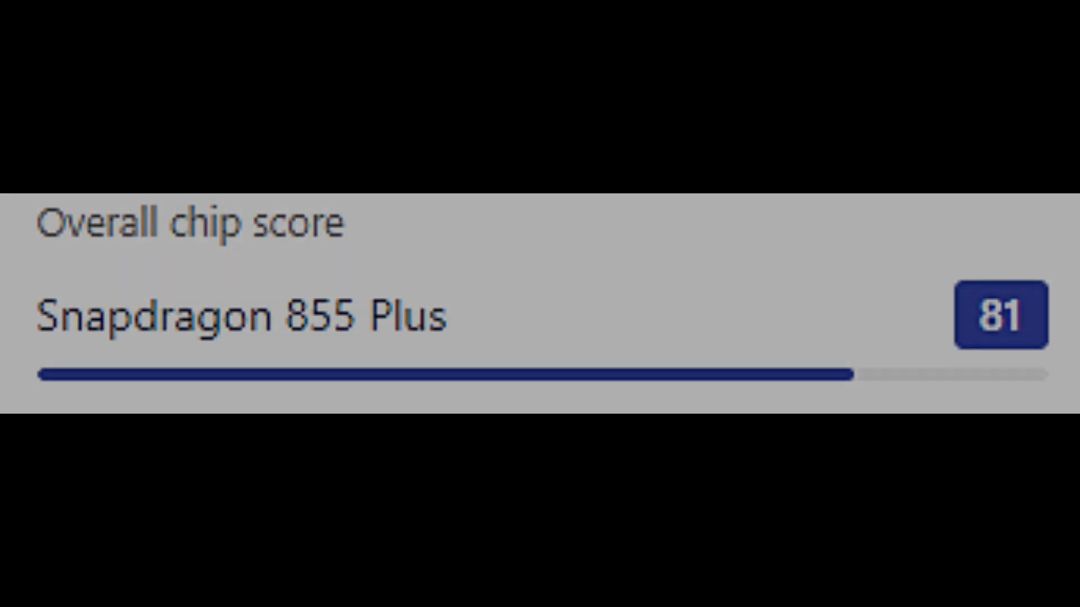
scroll(down, 3)
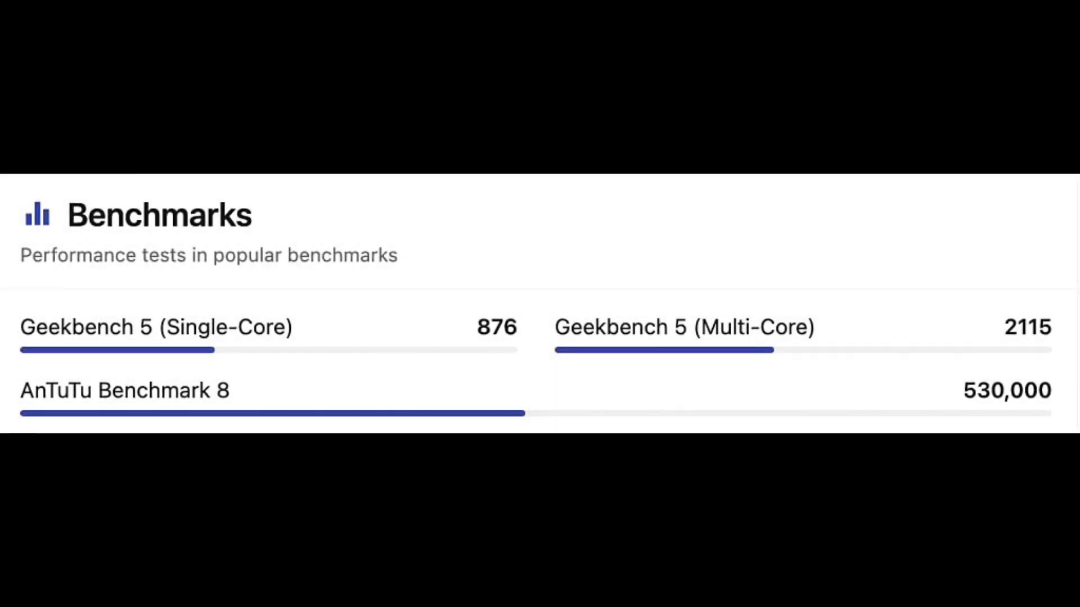